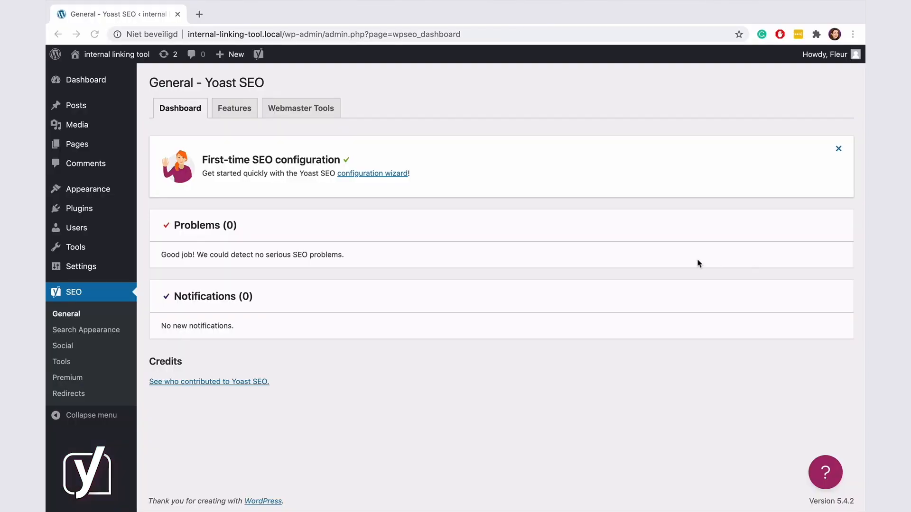
mouse_move(522, 315)
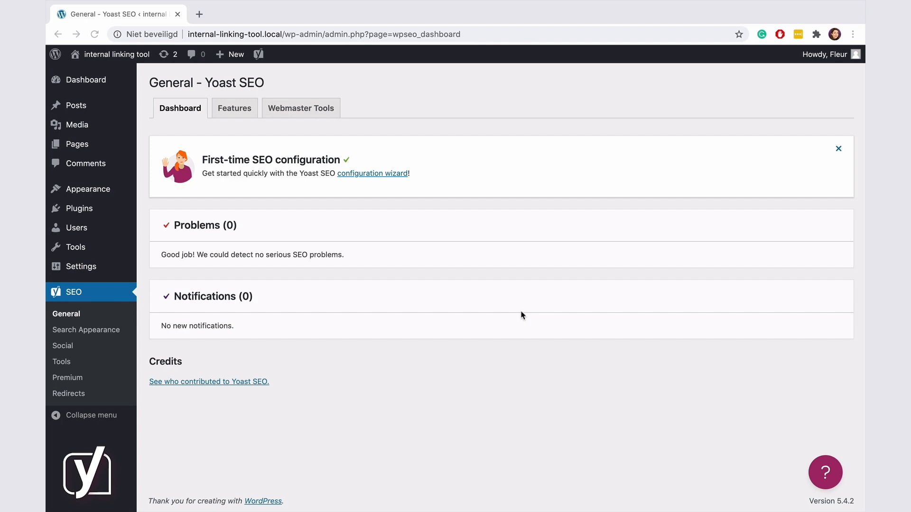
mouse_move(62, 366)
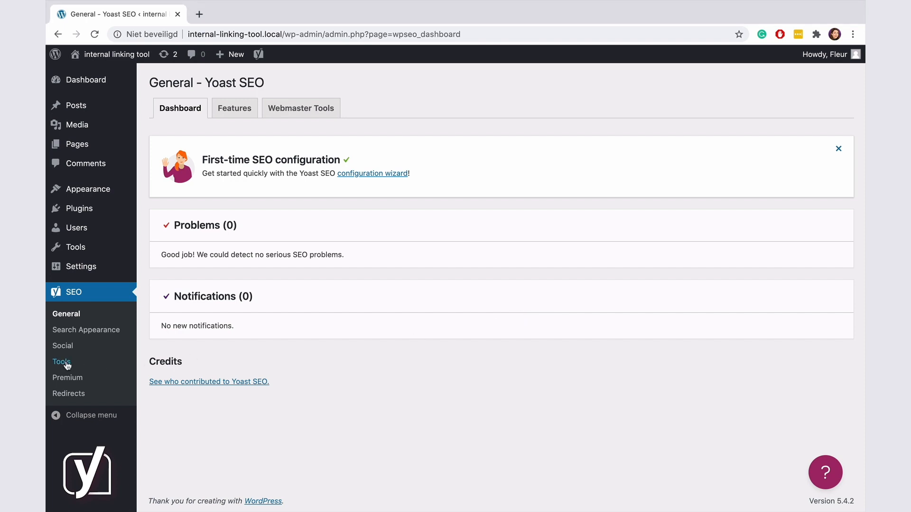
Step: Open SEO > Tools and run the 'Analyze your content' internal linking analysis
left_click(62, 362)
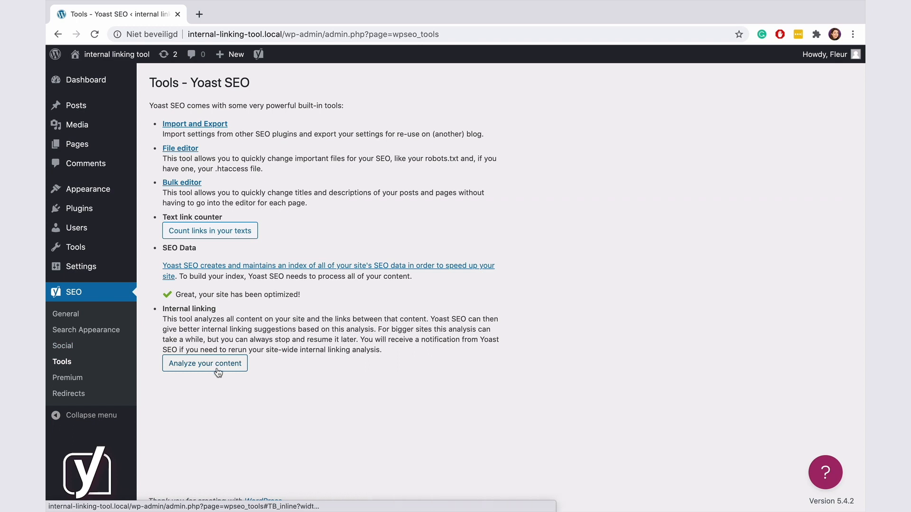
left_click(204, 363)
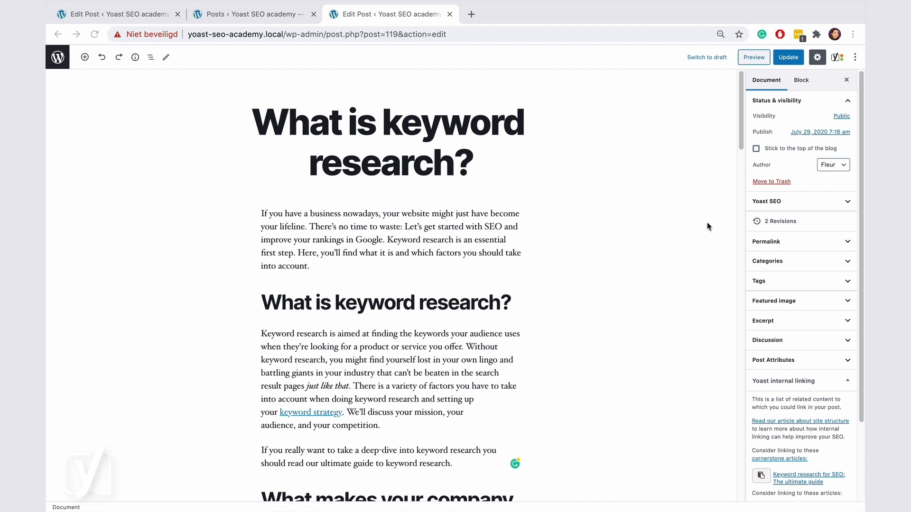
Step: Scroll the editor sidebar to the Yoast internal linking suggestions for 'What is keyword research?'
scroll("down", 3)
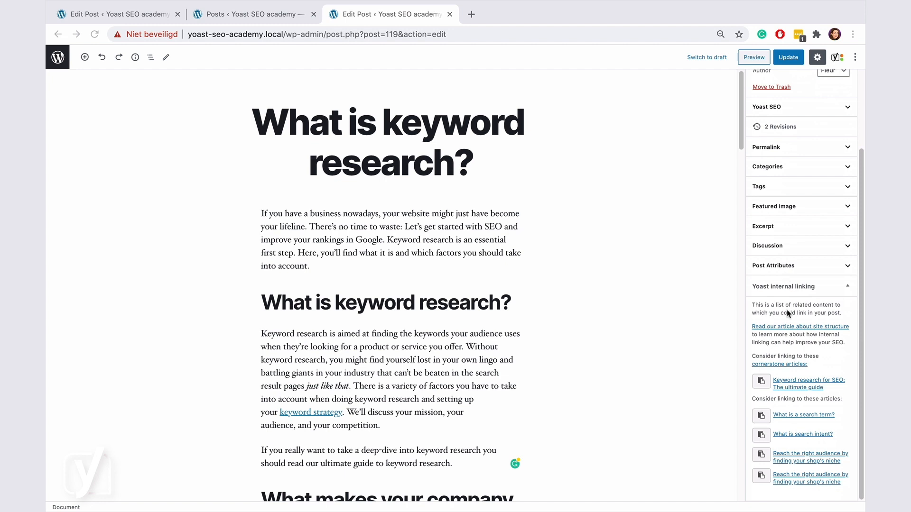
mouse_move(787, 308)
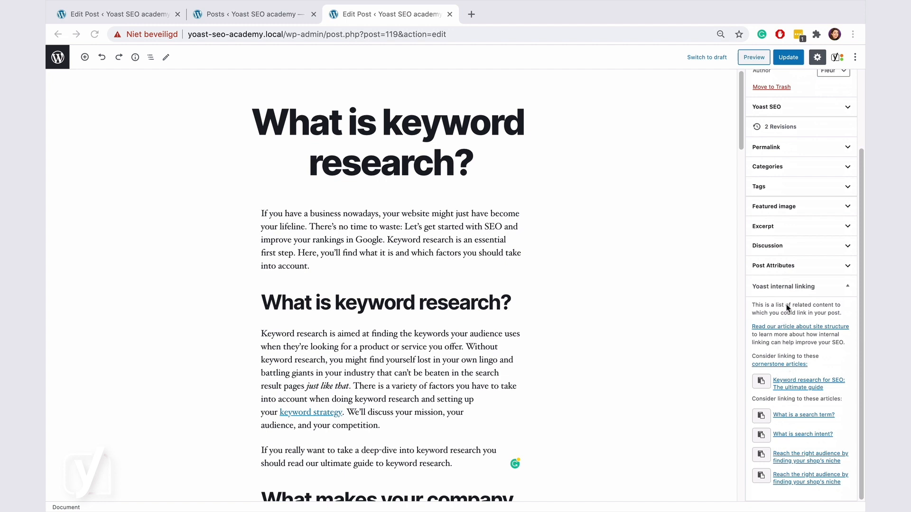
mouse_move(821, 374)
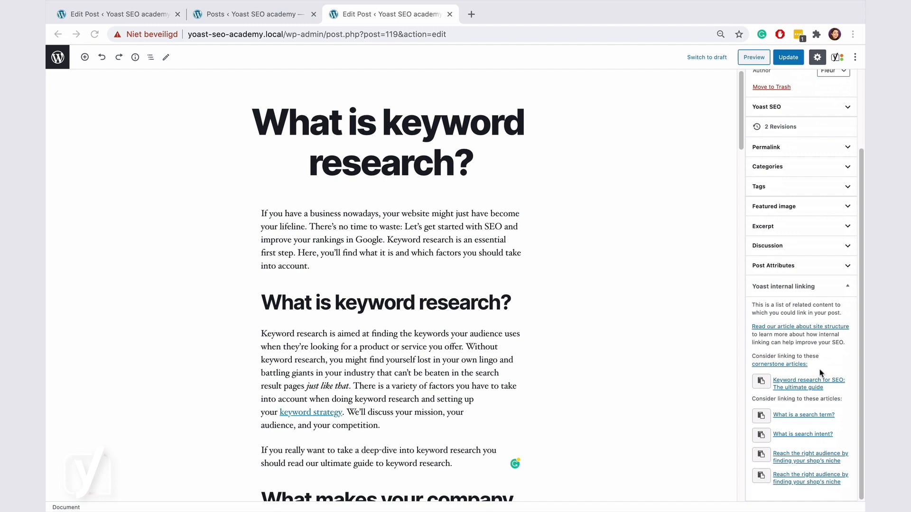
mouse_move(841, 402)
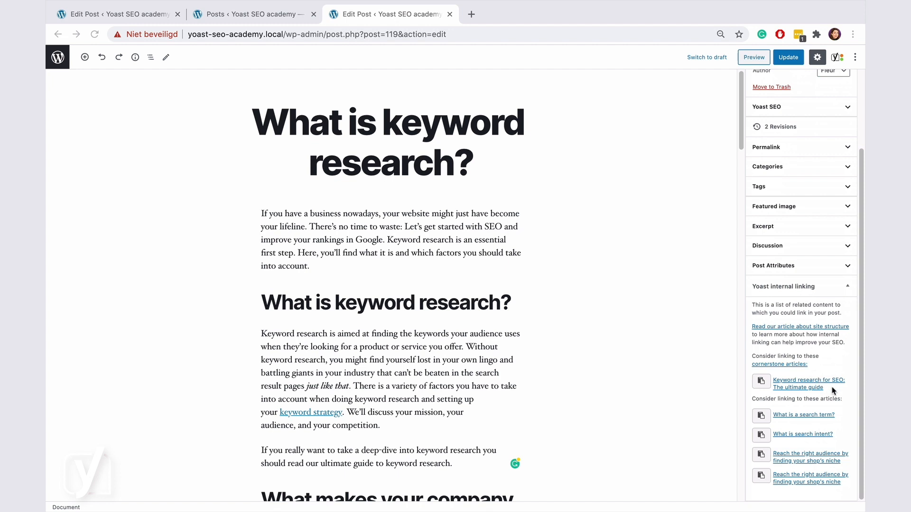
mouse_move(833, 444)
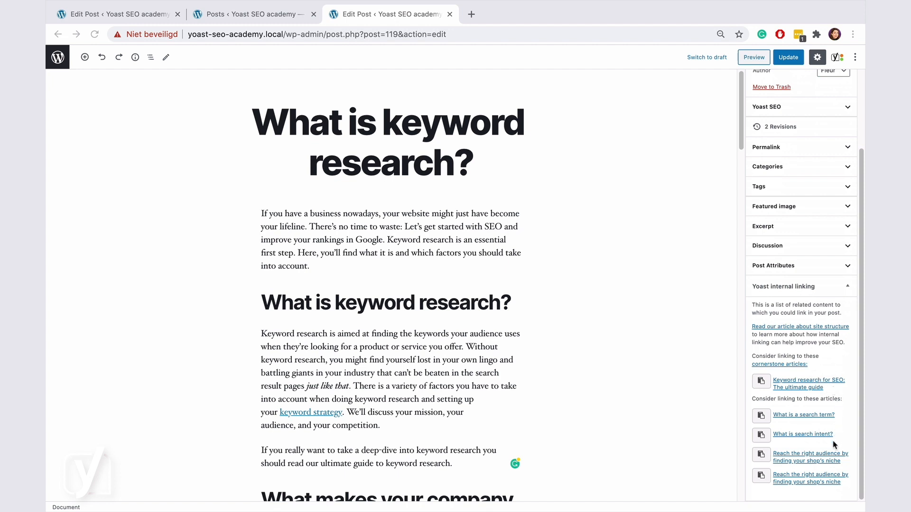
mouse_move(647, 441)
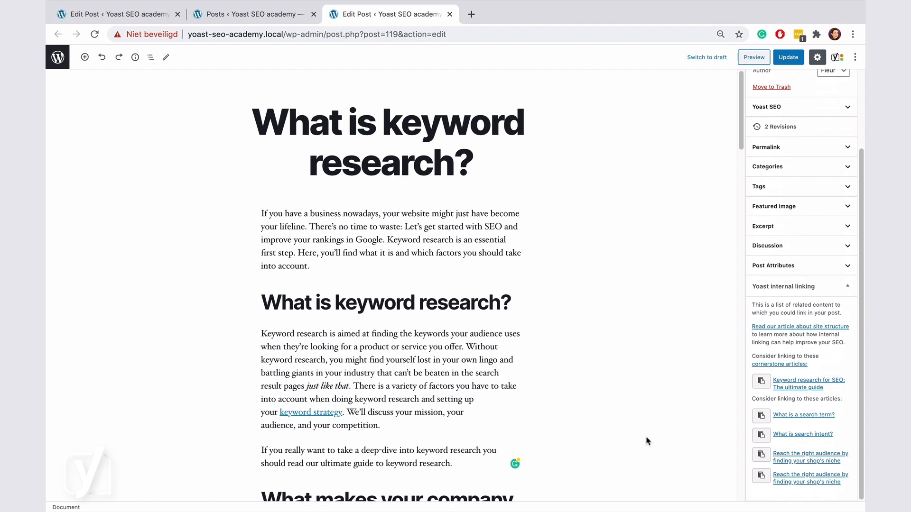
Step: Link 'keyword research' in the deep-dive sentence to 'Keyword research for SEO: The ultimate guide'
scroll("down", 3)
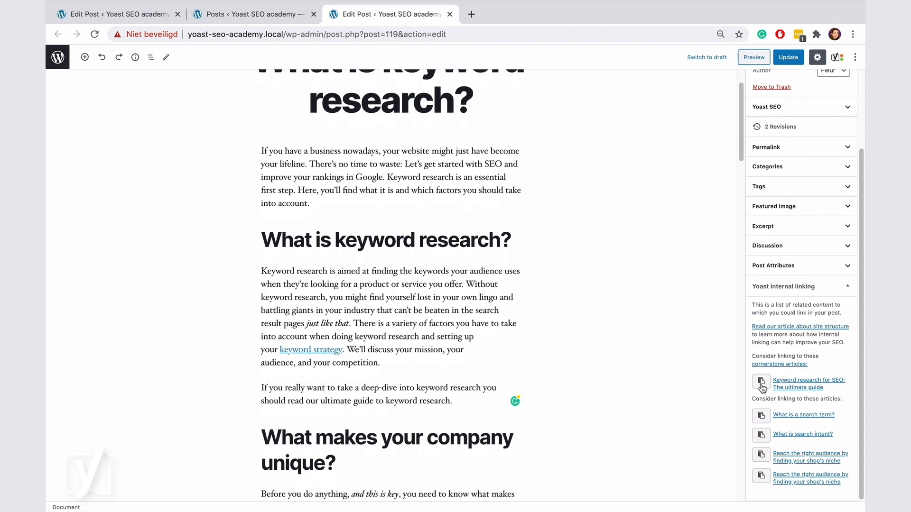
mouse_move(761, 387)
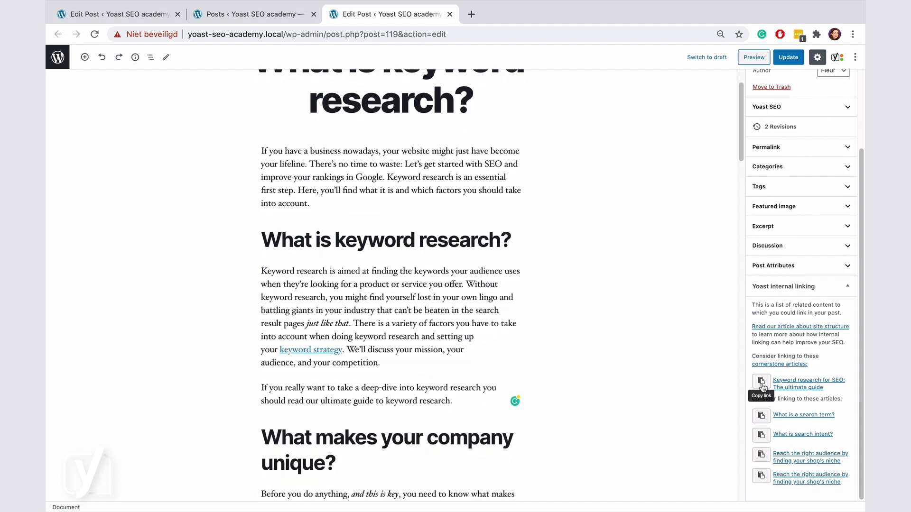
double_click(432, 387)
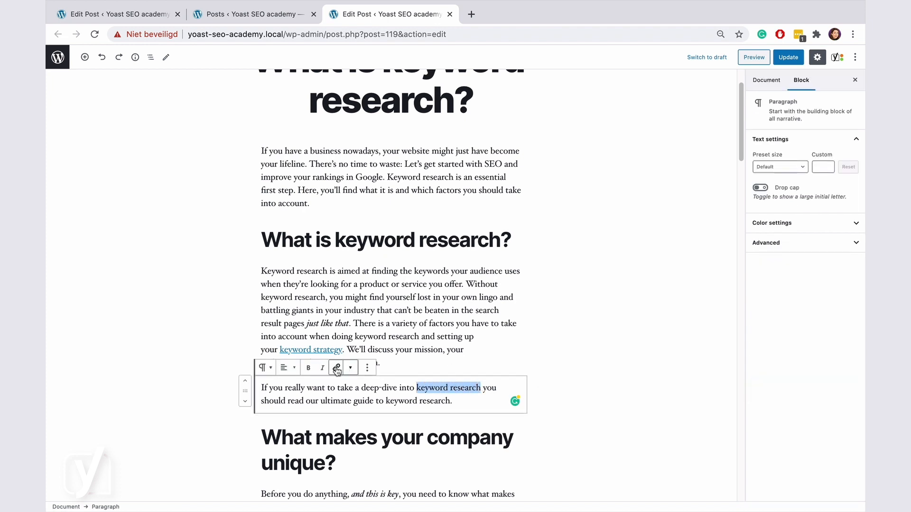
left_click(336, 367)
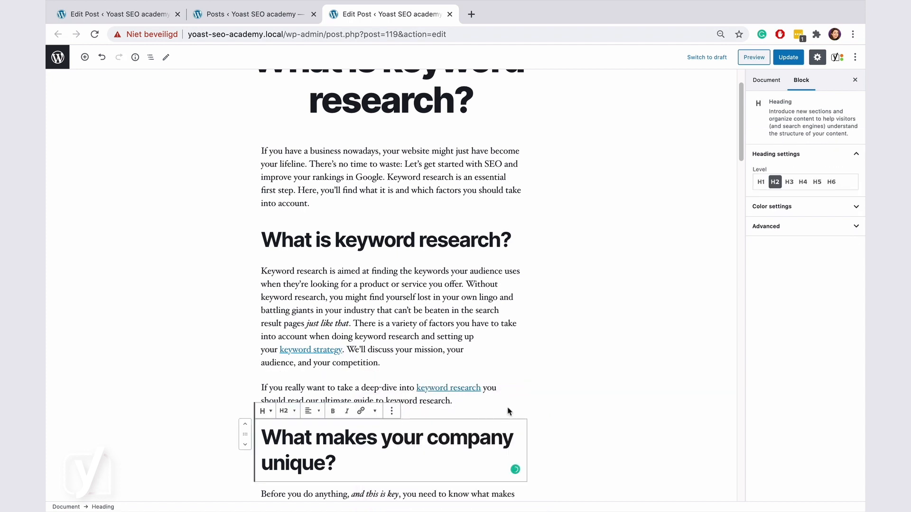
Step: Add a new paragraph linking to 'What is a search term?' above the deep-dive sentence
left_click(765, 80)
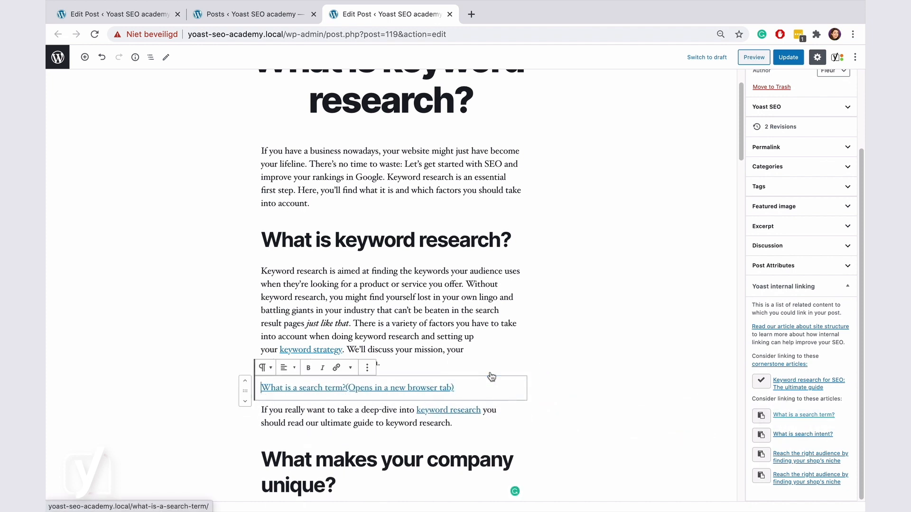
left_click(761, 416)
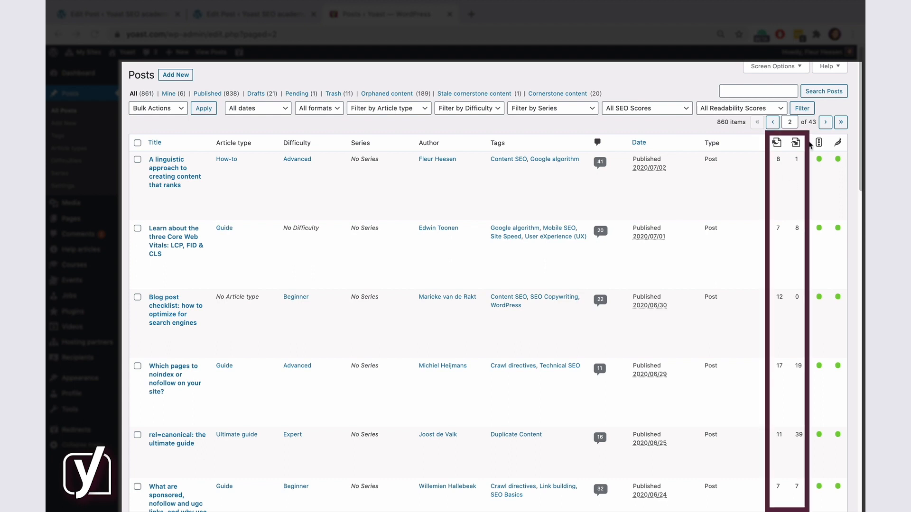
mouse_move(794, 174)
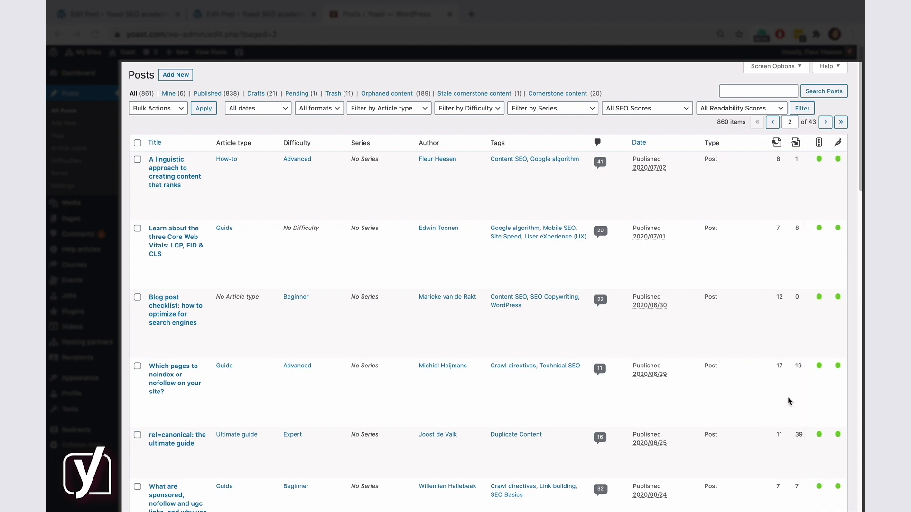
mouse_move(731, 465)
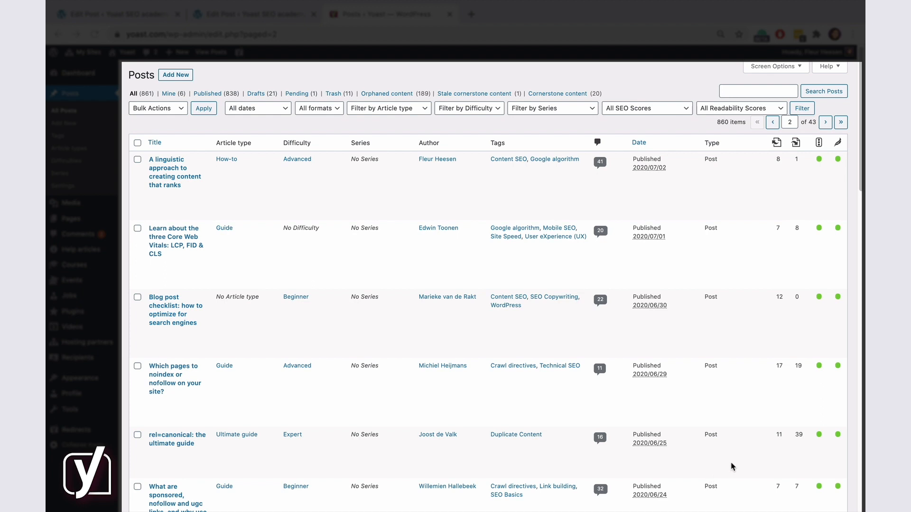